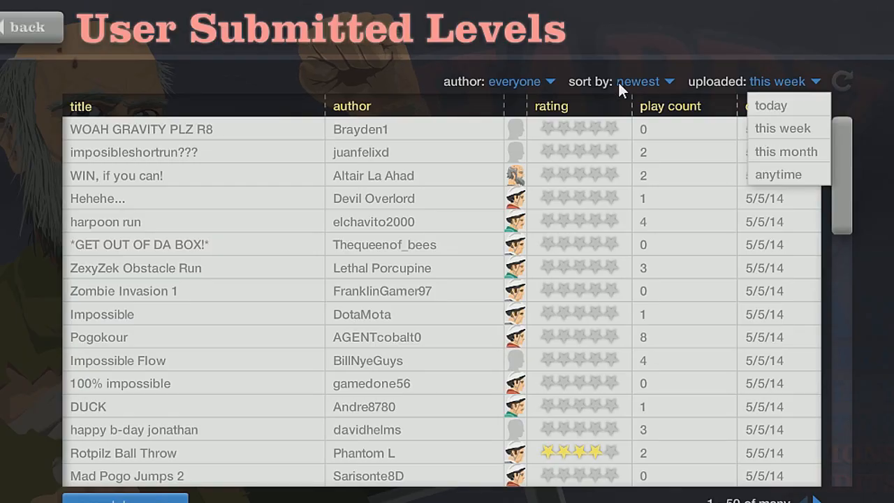
- Sort this week's user levels by rating, refresh the list, and open X-Wing Attack
{"action": "left_click", "coordinate": [638, 82]}
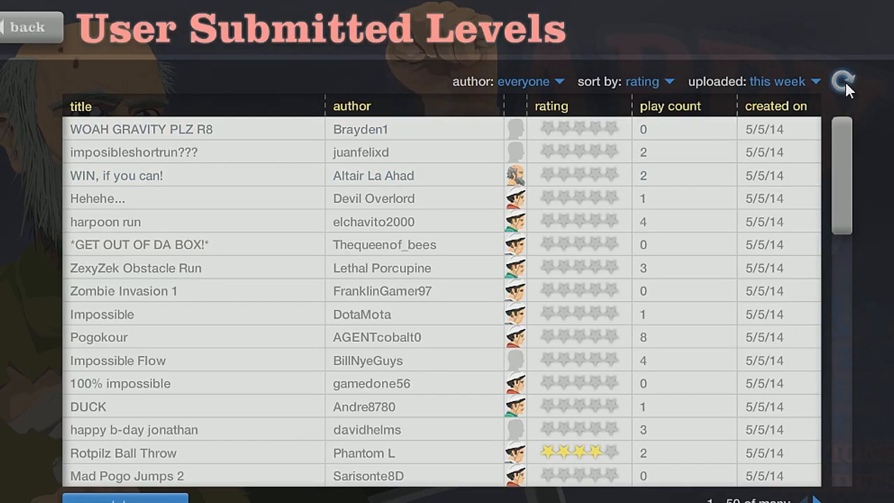
{"action": "left_click", "coordinate": [842, 81]}
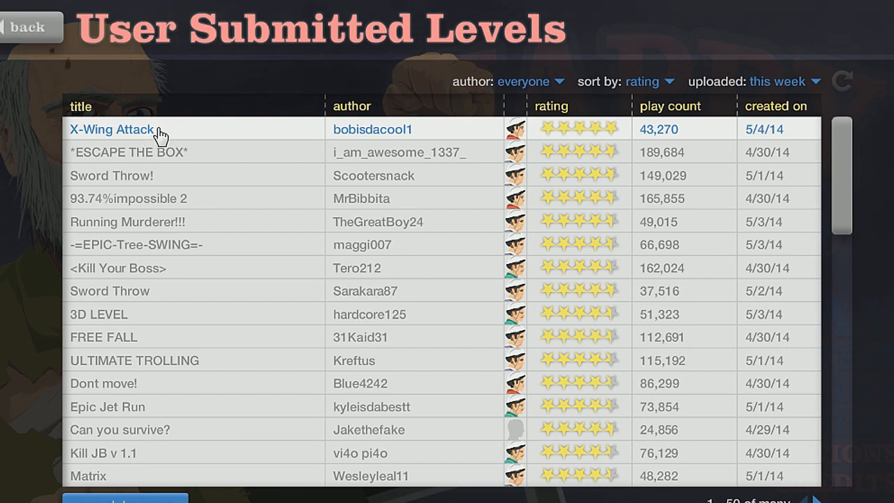
{"action": "left_click", "coordinate": [111, 129]}
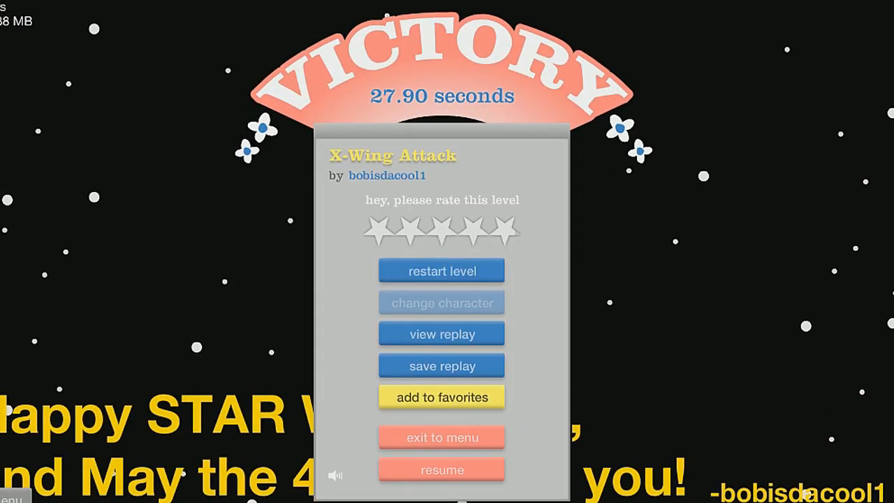
- Leave X-Wing Attack and open the second-rated level, *ESCAPE THE BOX*
{"action": "left_click", "coordinate": [441, 437]}
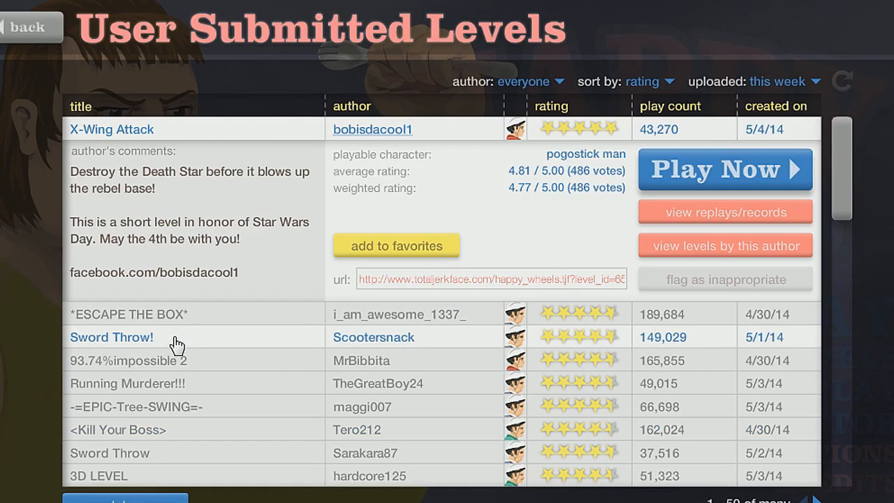
{"action": "left_click", "coordinate": [725, 169]}
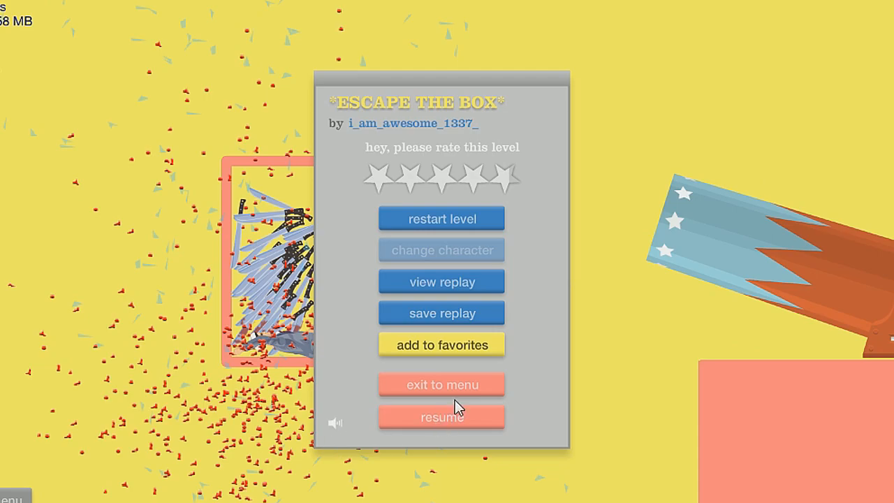
- Return to the user level list and open 93.74%impossible 2
{"action": "left_click", "coordinate": [441, 384]}
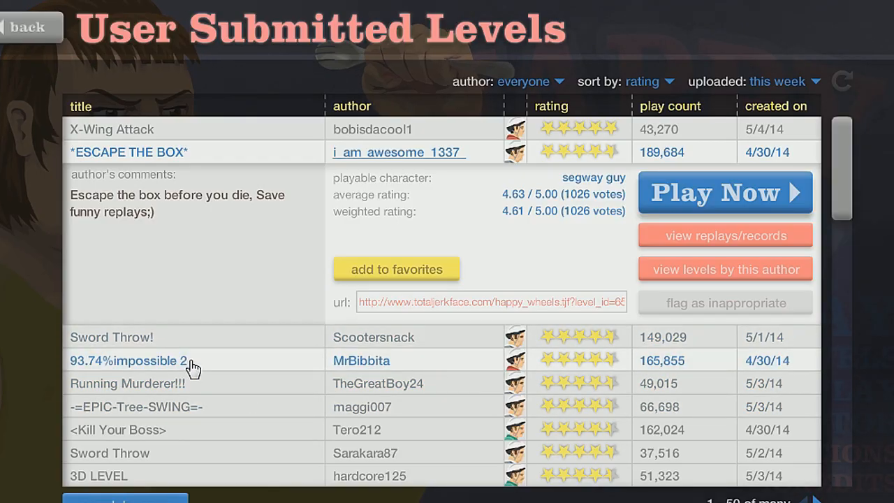
{"action": "left_click", "coordinate": [724, 192]}
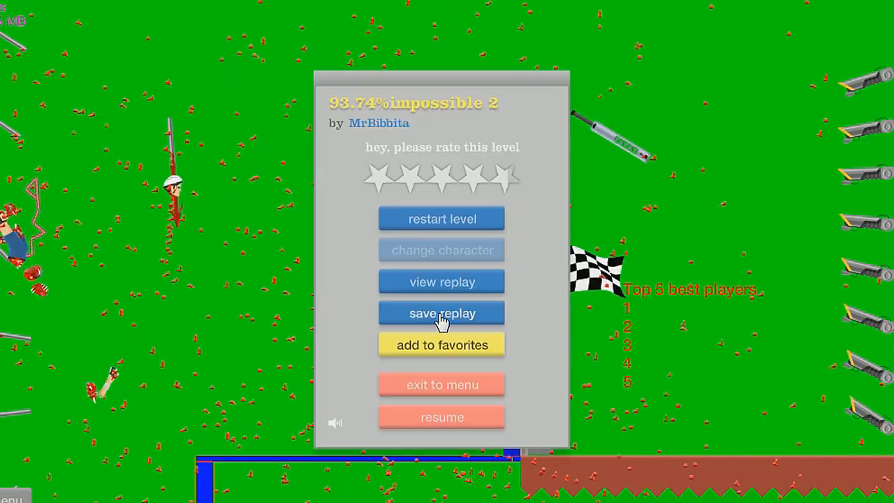
- Return to the user level list and open Running Murderer!!!
{"action": "left_click", "coordinate": [441, 384]}
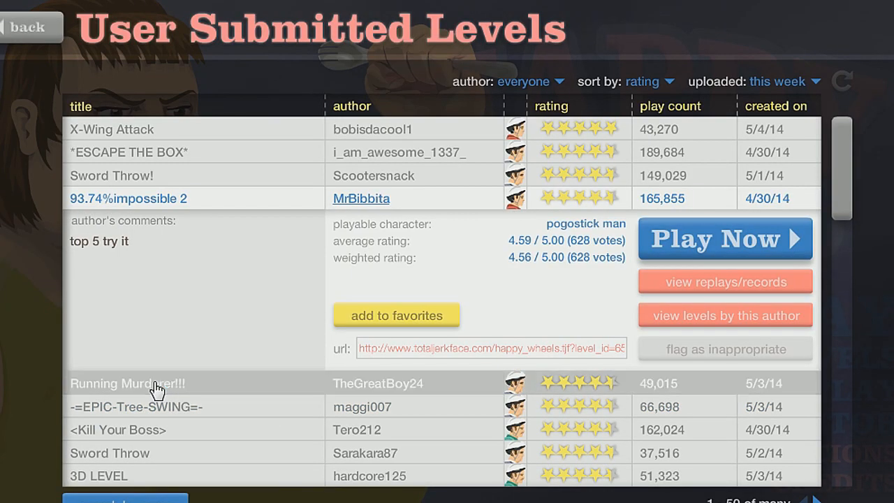
{"action": "left_click", "coordinate": [725, 238]}
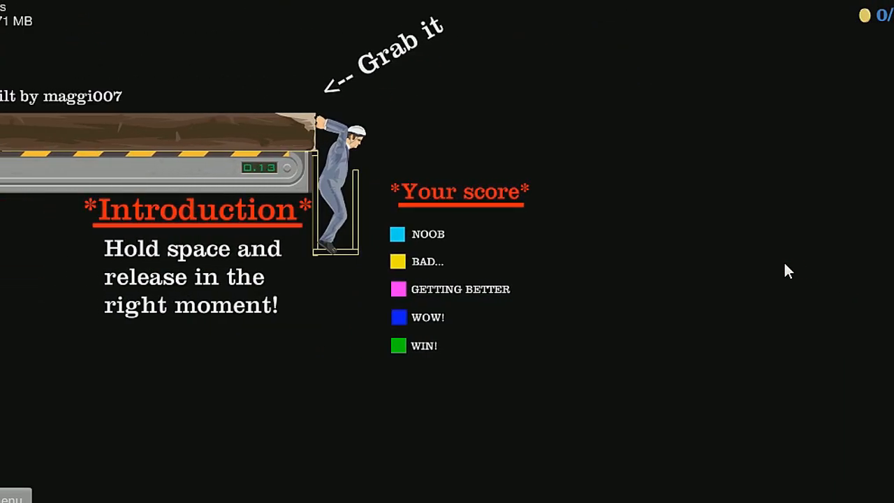
- Release the swinging character onto WIN in 4.13 seconds, restarting twice after failed swings
{"action": "key", "text": "space"}
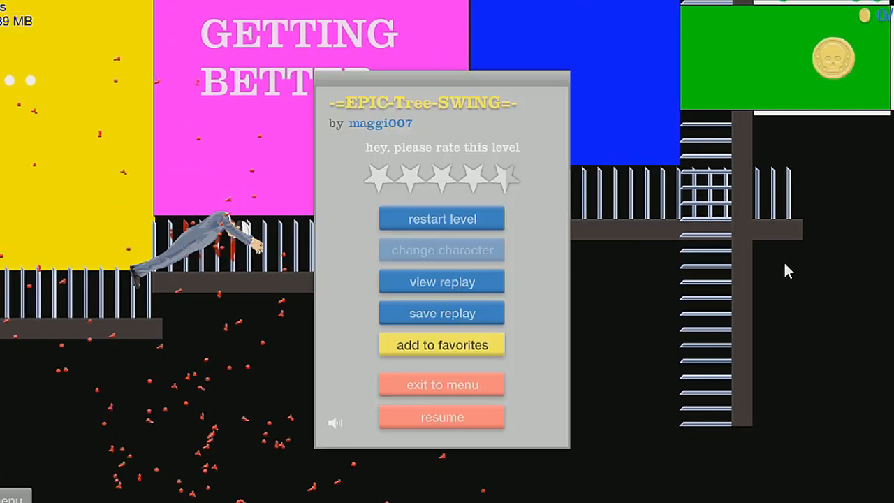
{"action": "left_click", "coordinate": [441, 218]}
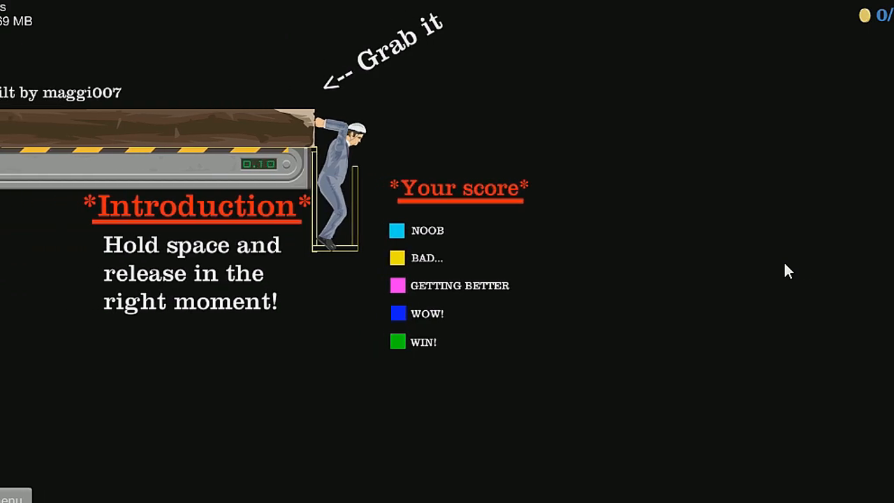
{"action": "key", "text": "space"}
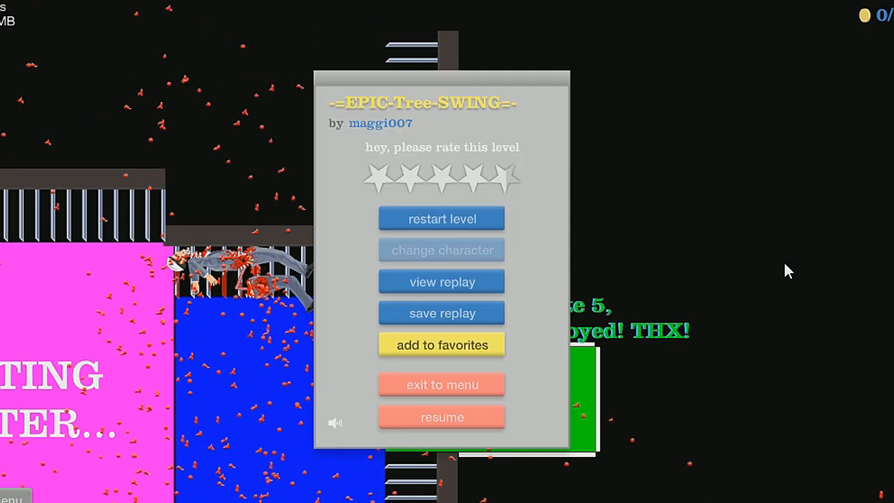
{"action": "left_click", "coordinate": [441, 218]}
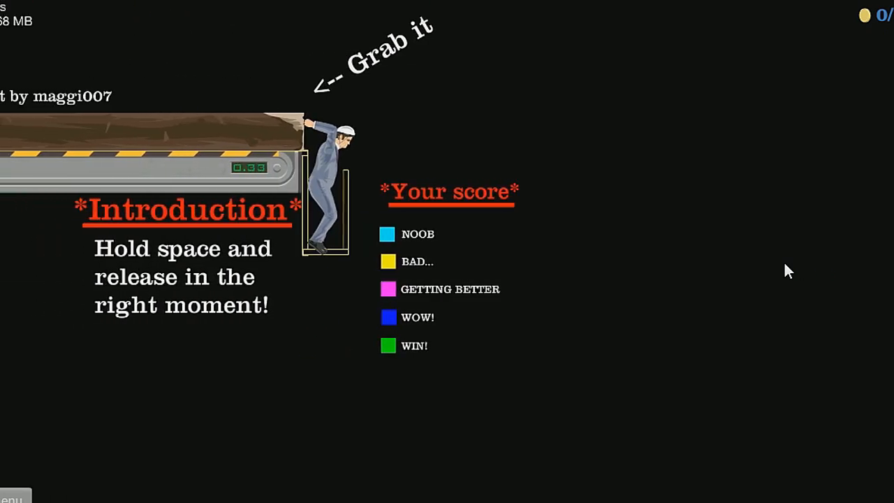
{"action": "key", "text": "space"}
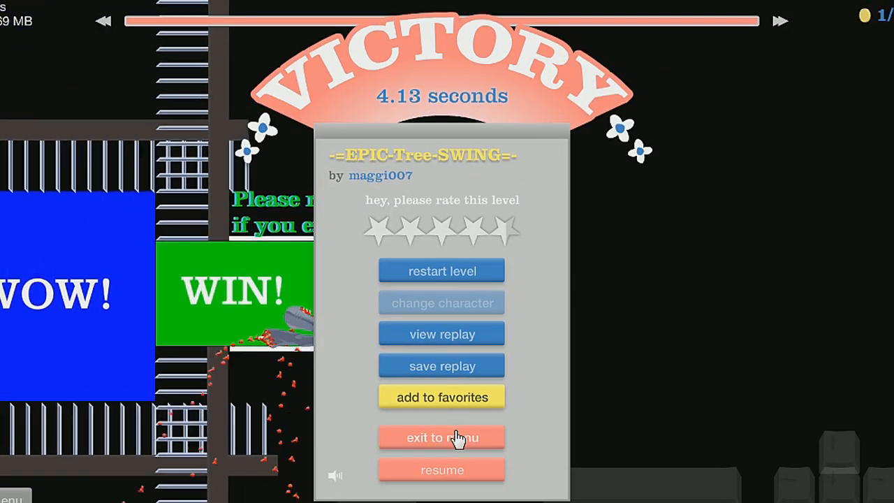
- Leave the beaten level and start playing Tero212's <Kill Your Boss>
{"action": "left_click", "coordinate": [442, 437]}
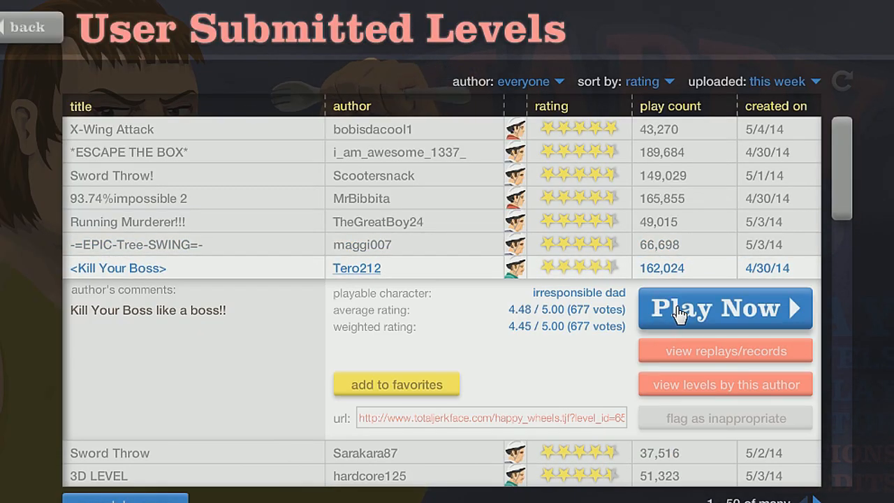
{"action": "left_click", "coordinate": [725, 307]}
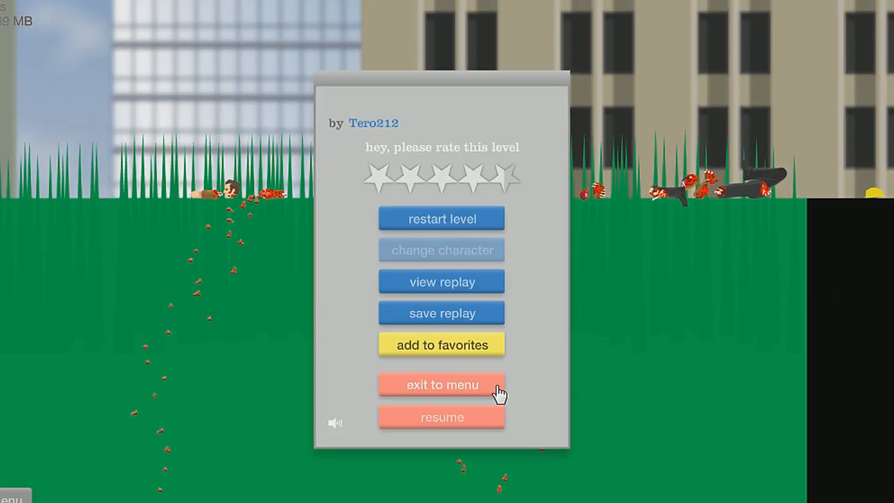
- Exit the level and scroll down the rating-sorted list toward FREE FALL
{"action": "left_click", "coordinate": [441, 384]}
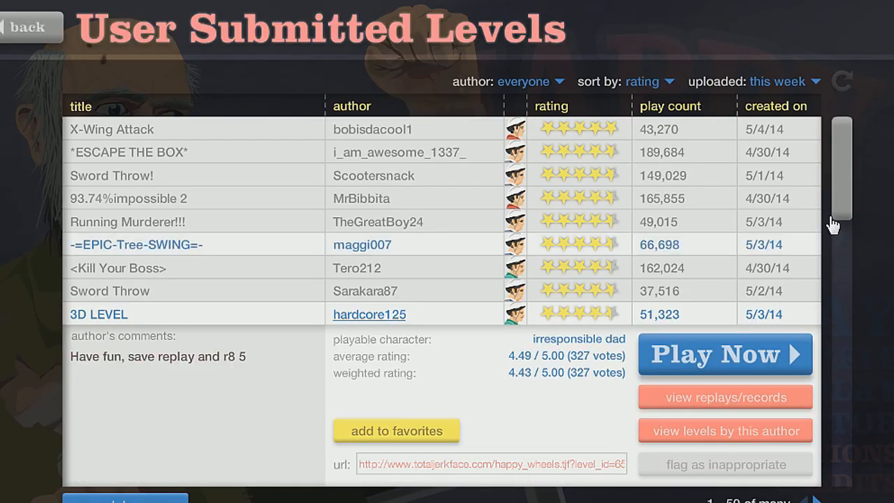
{"action": "scroll", "scroll_direction": "down", "scroll_amount": 3}
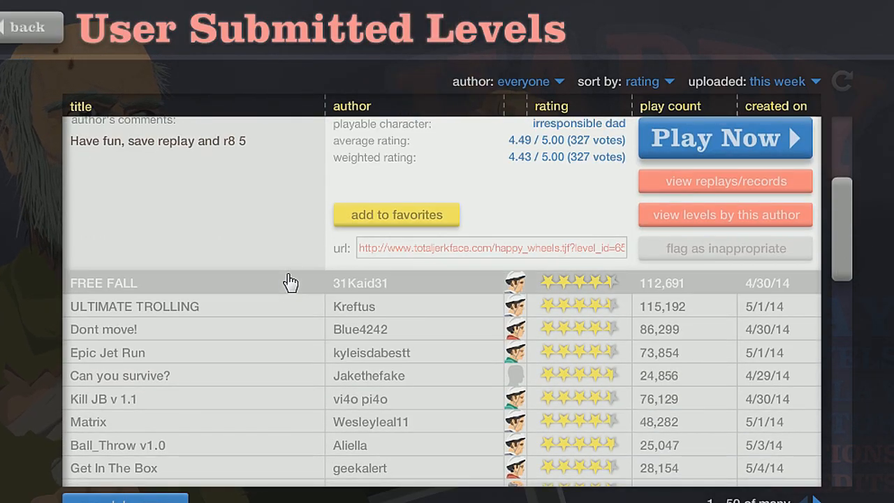
- Open 31Kaid31's FREE FALL and finish it in 38.17 seconds
{"action": "left_click", "coordinate": [724, 137]}
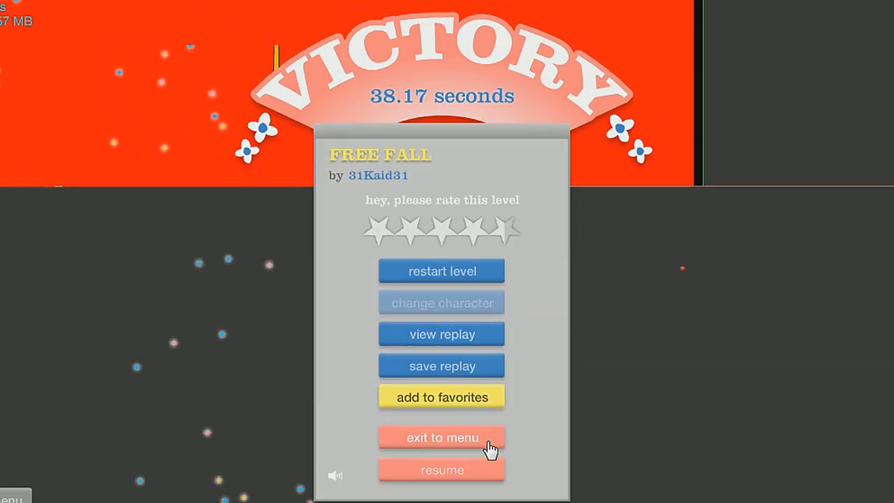
- Leave FREE FALL, try ULTIMATE TROLLING, then quit it back to the level list
{"action": "left_click", "coordinate": [442, 437]}
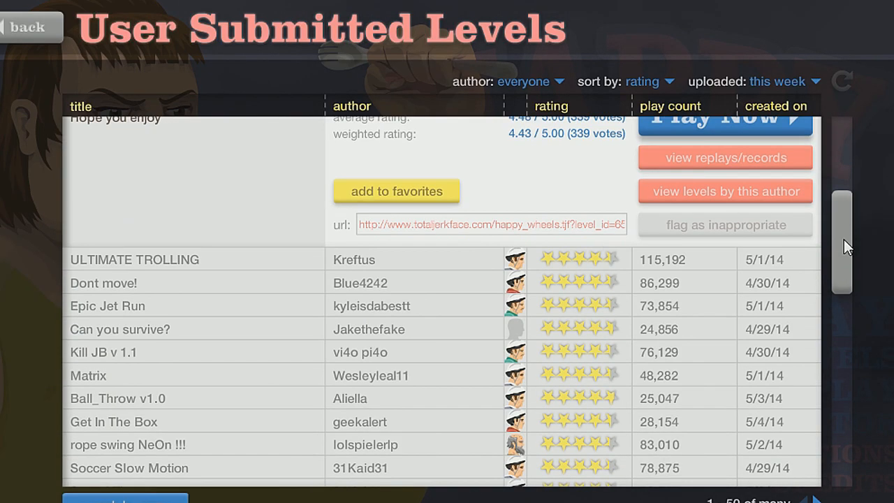
{"action": "left_click", "coordinate": [723, 117]}
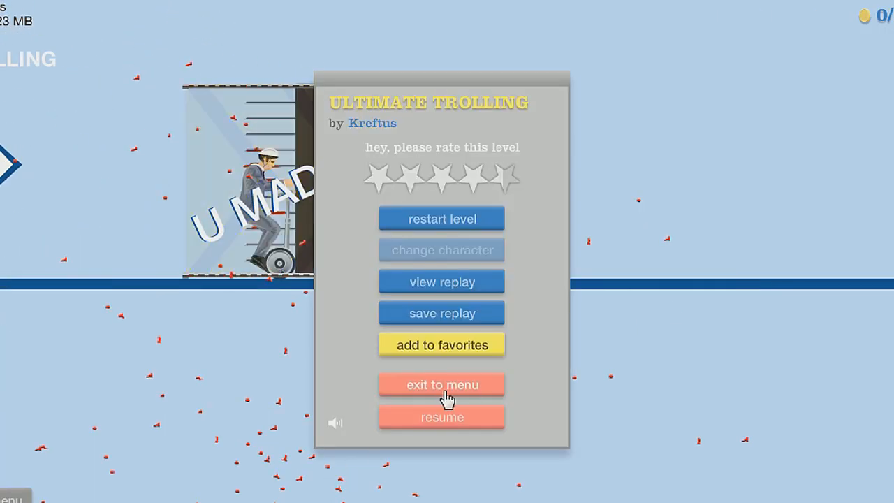
{"action": "left_click", "coordinate": [441, 384]}
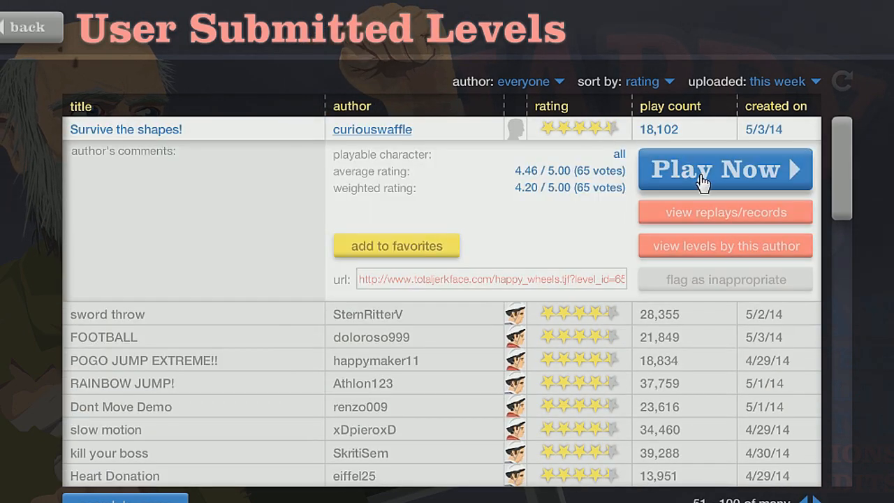
- Start curiouswaffle's Survive the shapes! and reach victory in 36.50 seconds
{"action": "left_click", "coordinate": [724, 169]}
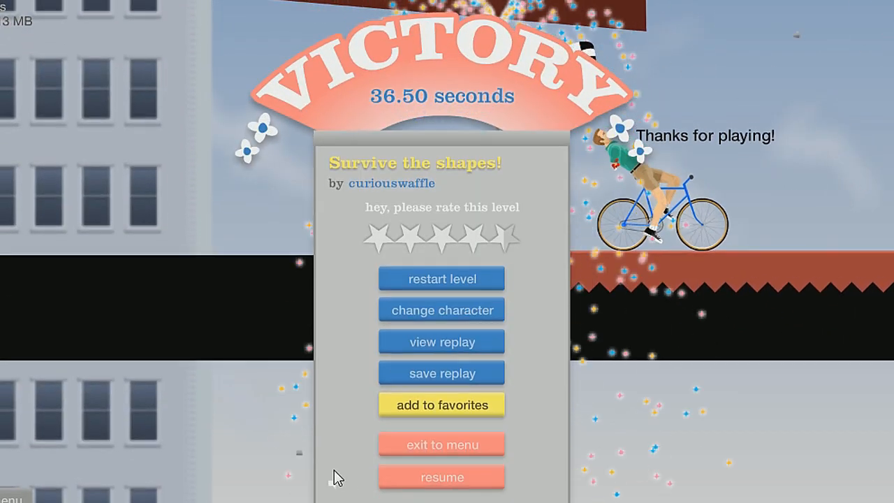
- Leave the finished level, launch doloroso999's FOOTBALL, and resume it from pause
{"action": "left_click", "coordinate": [441, 445]}
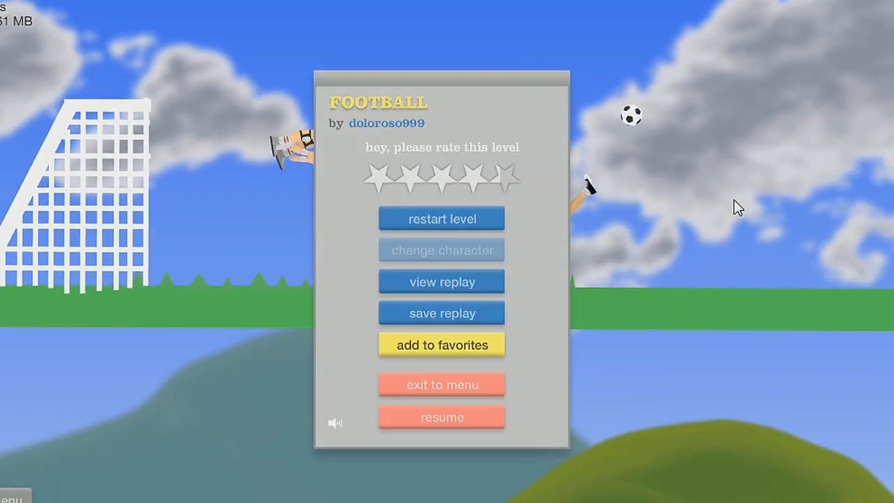
{"action": "left_click", "coordinate": [441, 417]}
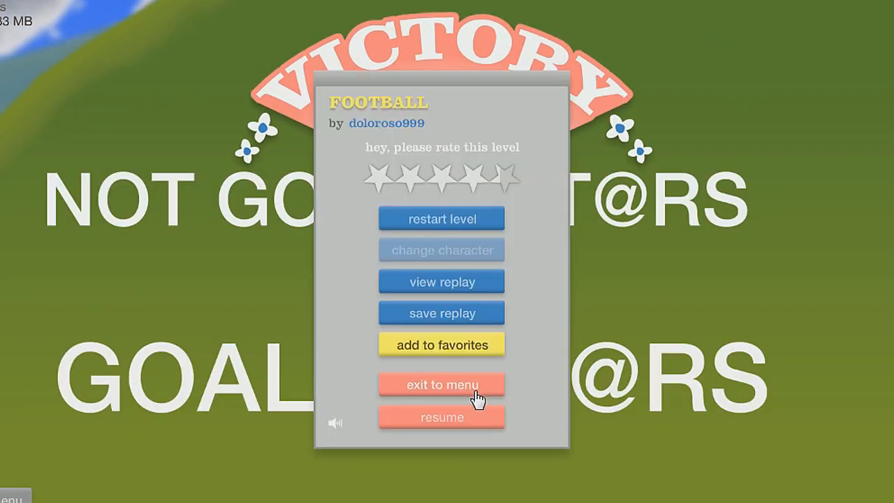
- Exit FOOTBALL to the levels list and start happymaker11's POGO JUMP EXTREME!!
{"action": "left_click", "coordinate": [442, 384]}
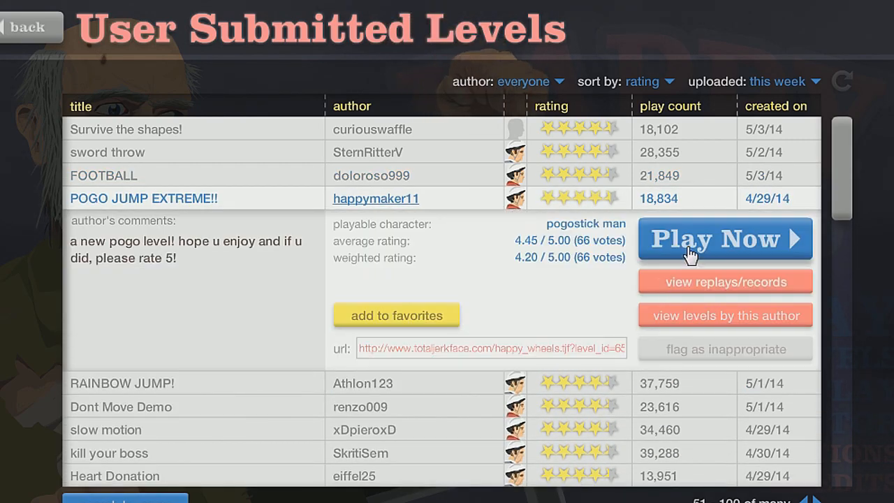
{"action": "left_click", "coordinate": [725, 238]}
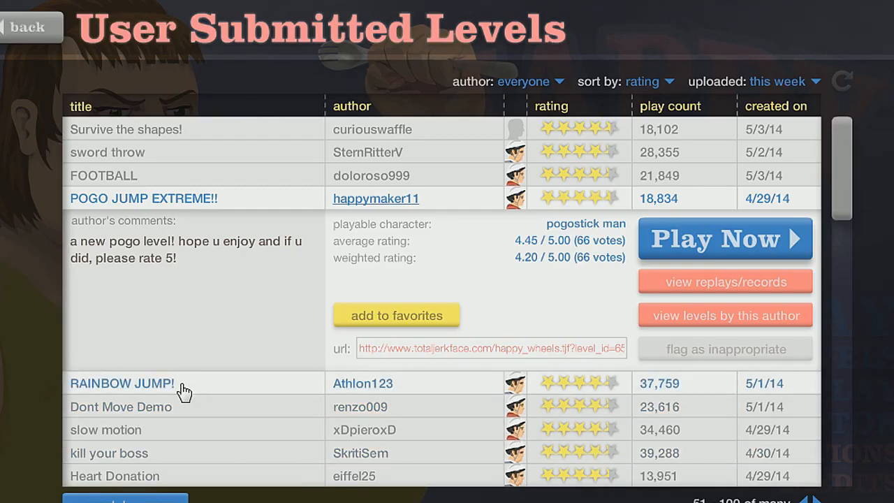
{"action": "left_click", "coordinate": [725, 238]}
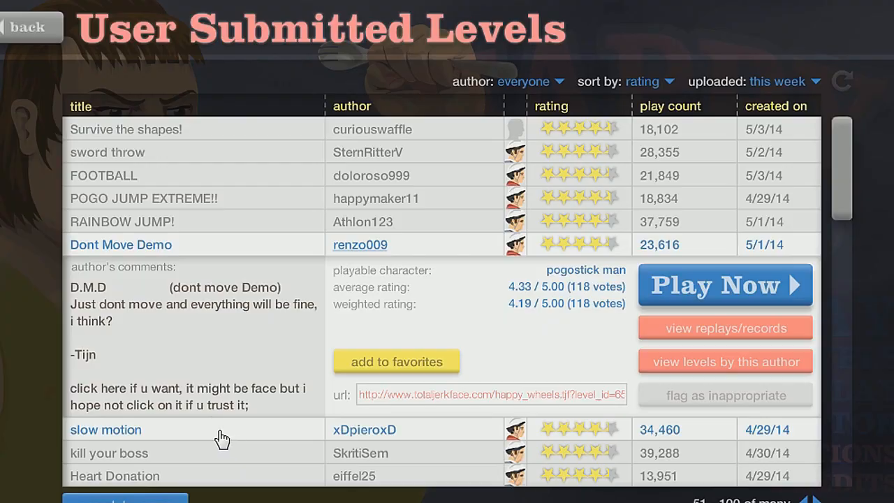
- Launch the 'slow motion' level and resume it from the pause panel
{"action": "left_click", "coordinate": [725, 284]}
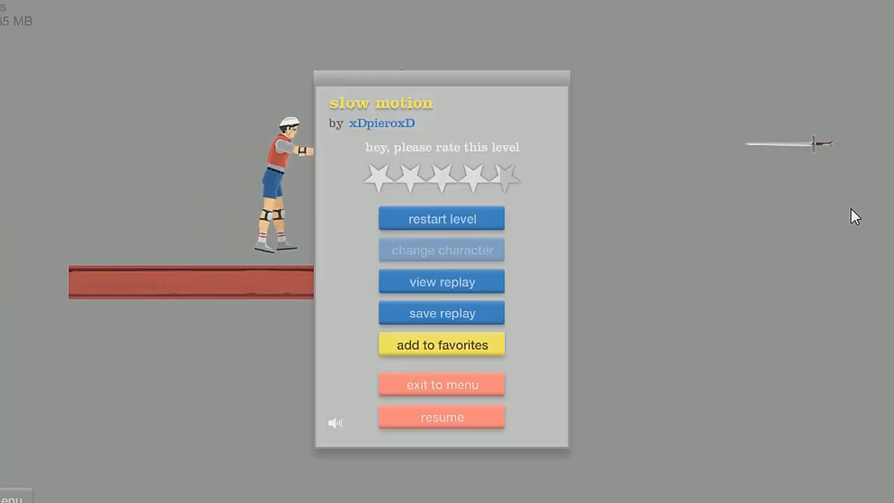
{"action": "left_click", "coordinate": [441, 417]}
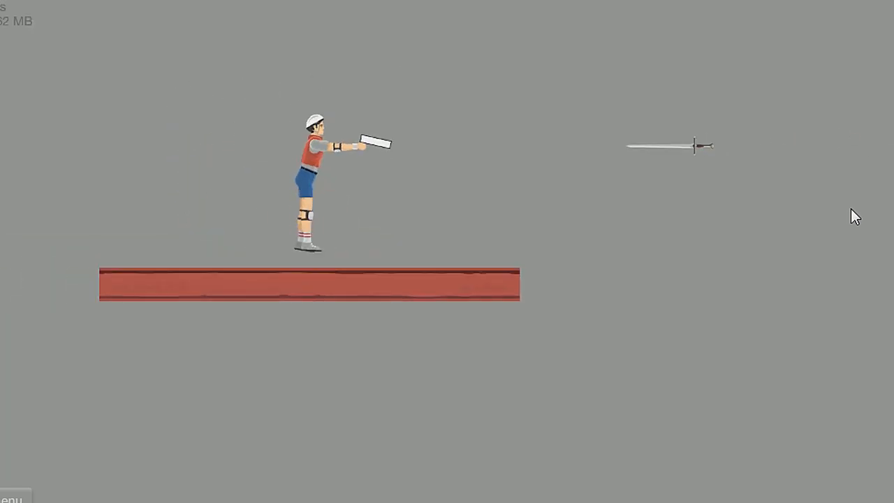